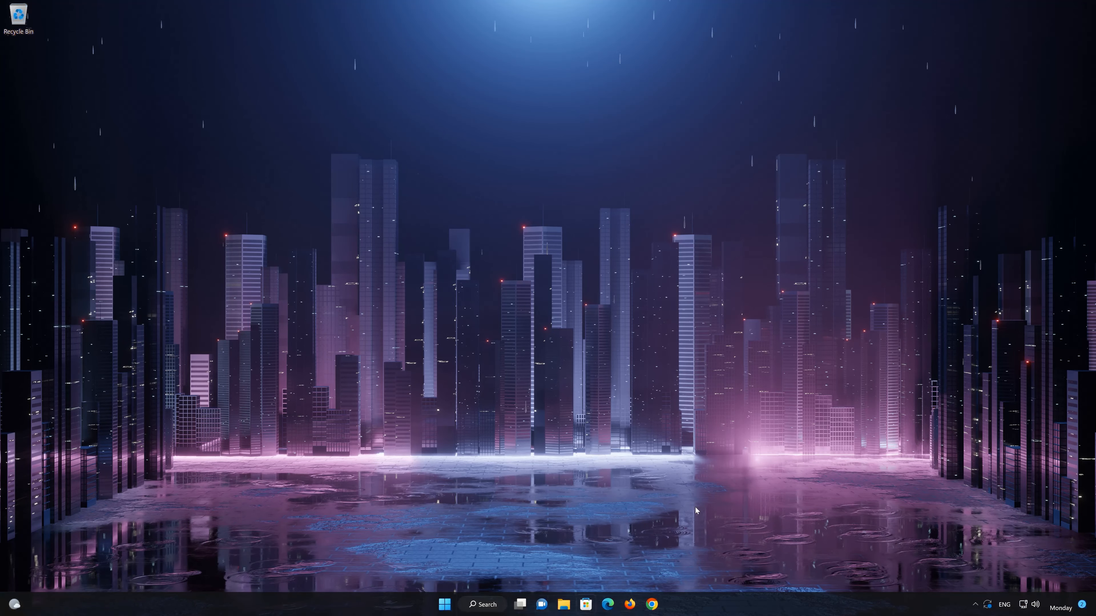
# - Launch the Microsoft Store from the taskbar
pyautogui.click(585, 604)
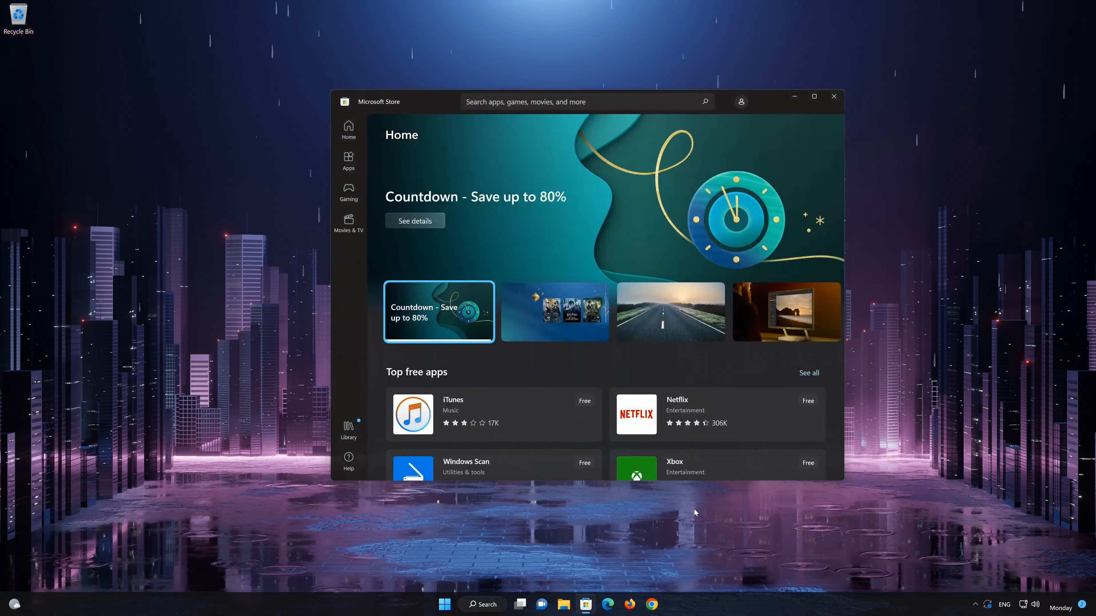
# - Search the Store for "adobe photoshop express" to list matching apps
pyautogui.click(584, 101)
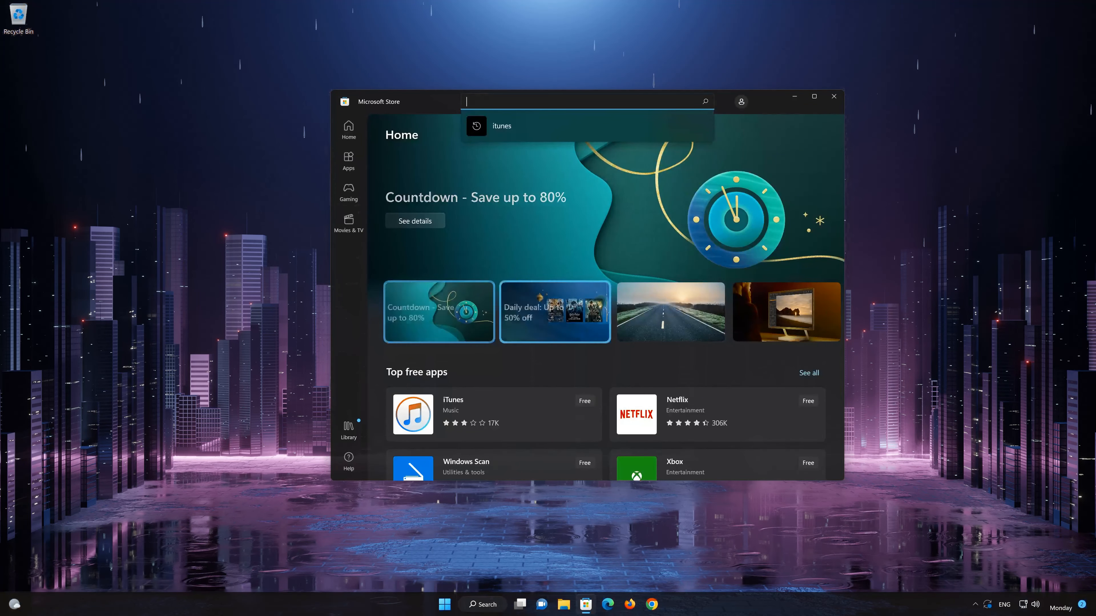
pyautogui.write('adobe pho')
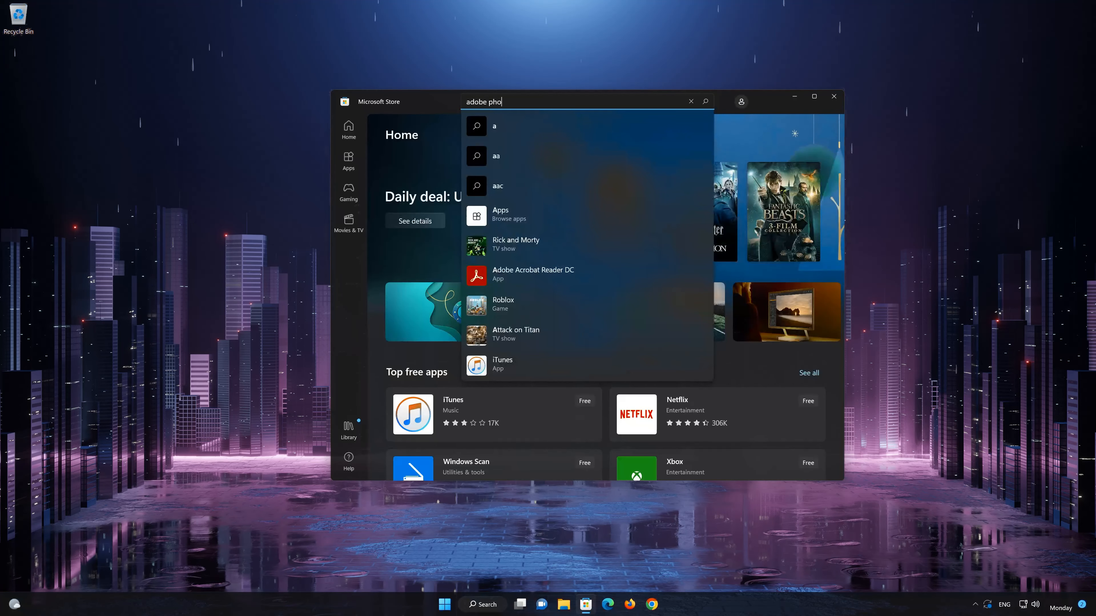
pyautogui.write('toshop exp')
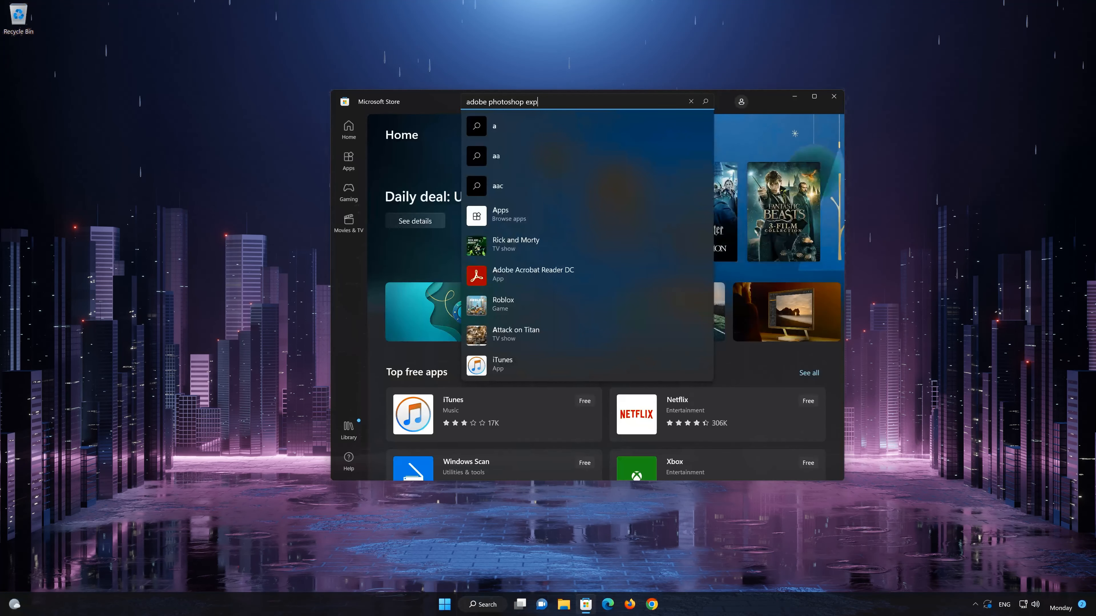
pyautogui.write('ress')
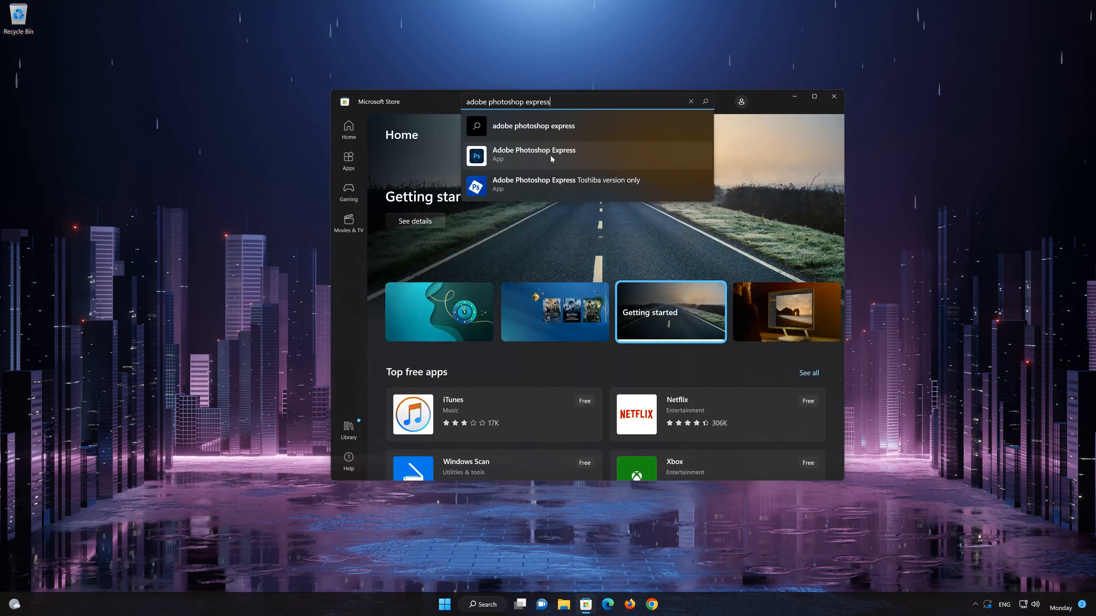
# - Get Adobe Photoshop Express from its product page and wait for the install to finish
pyautogui.click(534, 153)
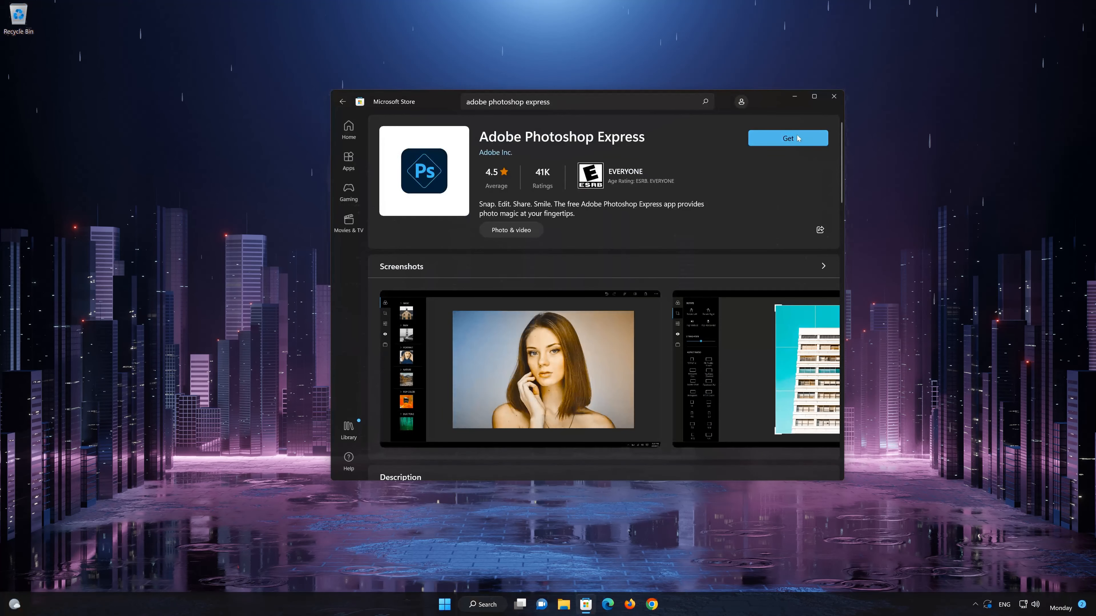
pyautogui.click(788, 138)
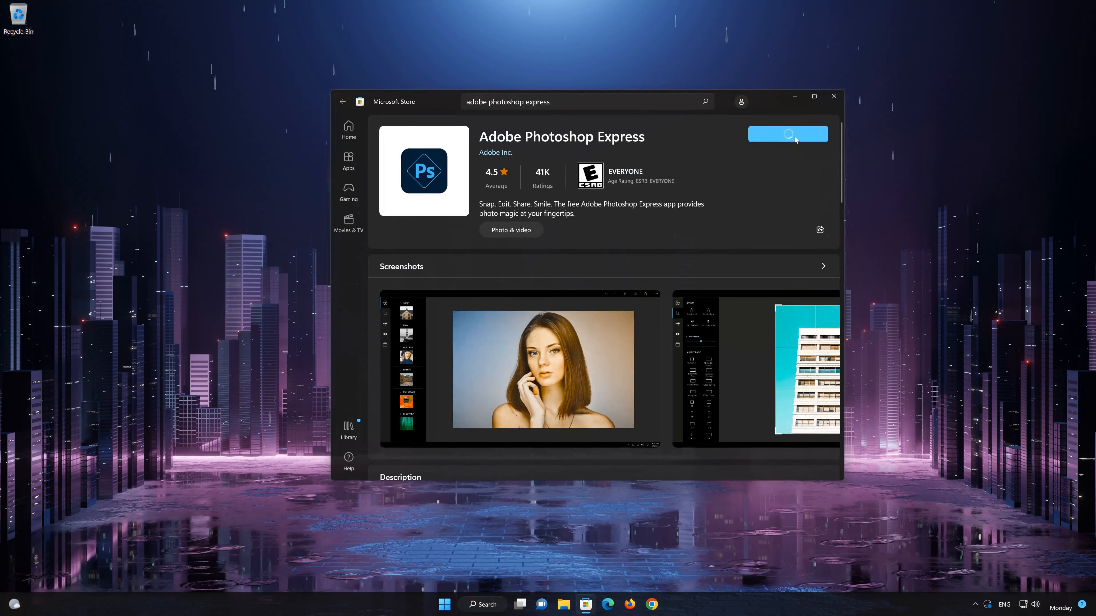
pyautogui.click(788, 134)
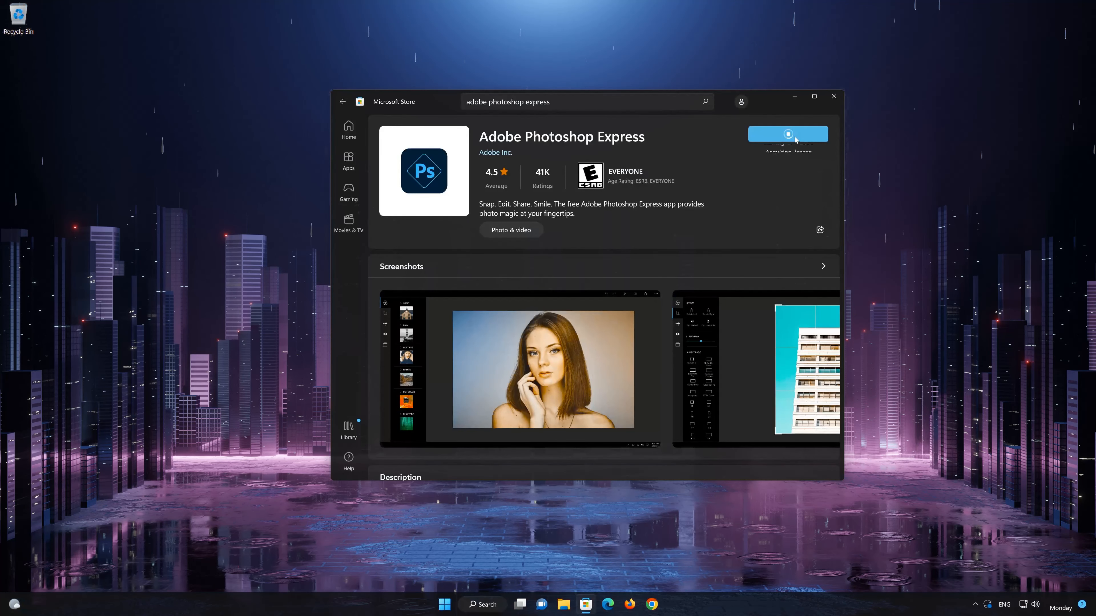
pyautogui.click(788, 134)
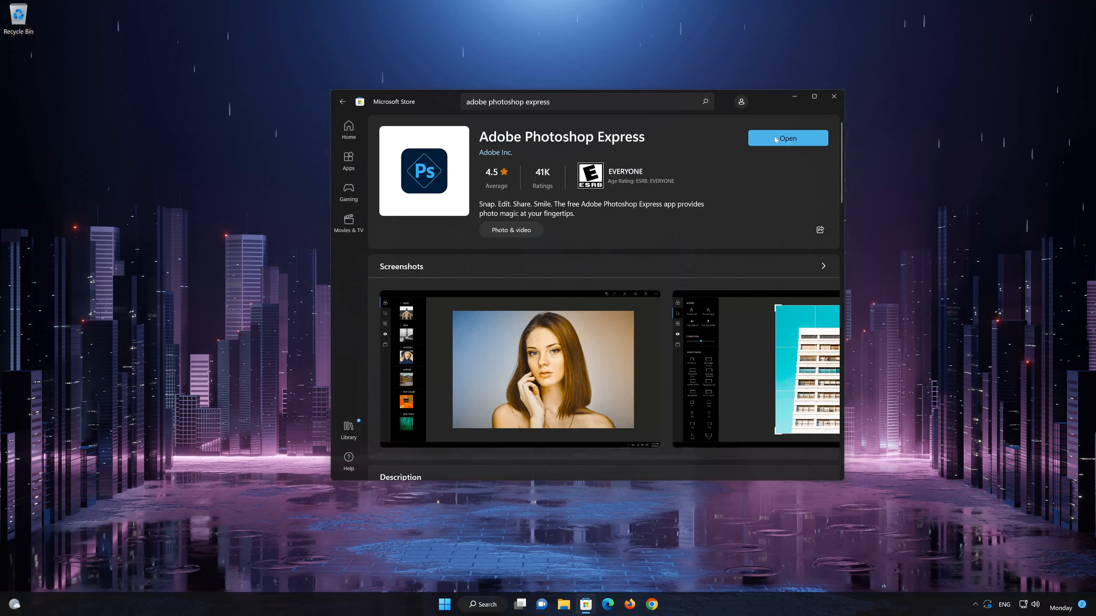
# - Launch Photoshop Express and page its welcome tour to the Heal Spots slide
pyautogui.click(787, 137)
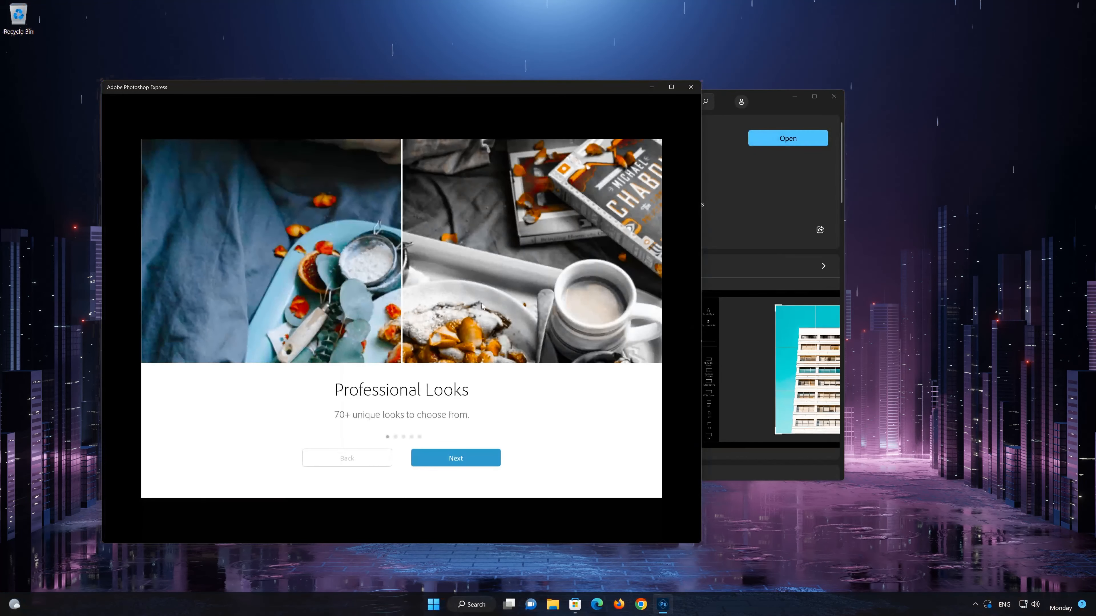
pyautogui.click(455, 458)
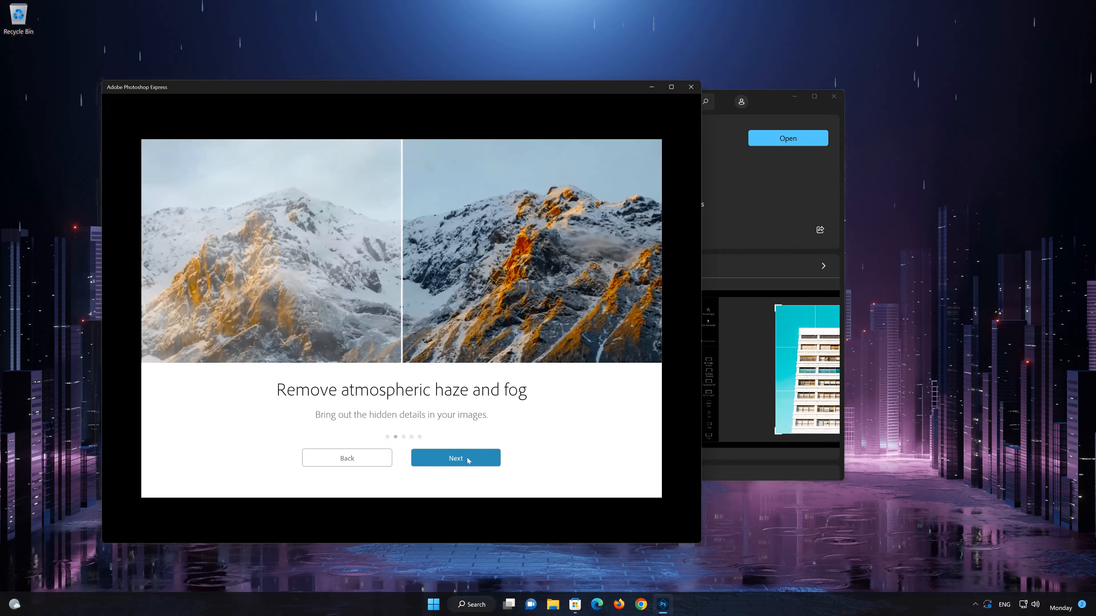
pyautogui.click(455, 457)
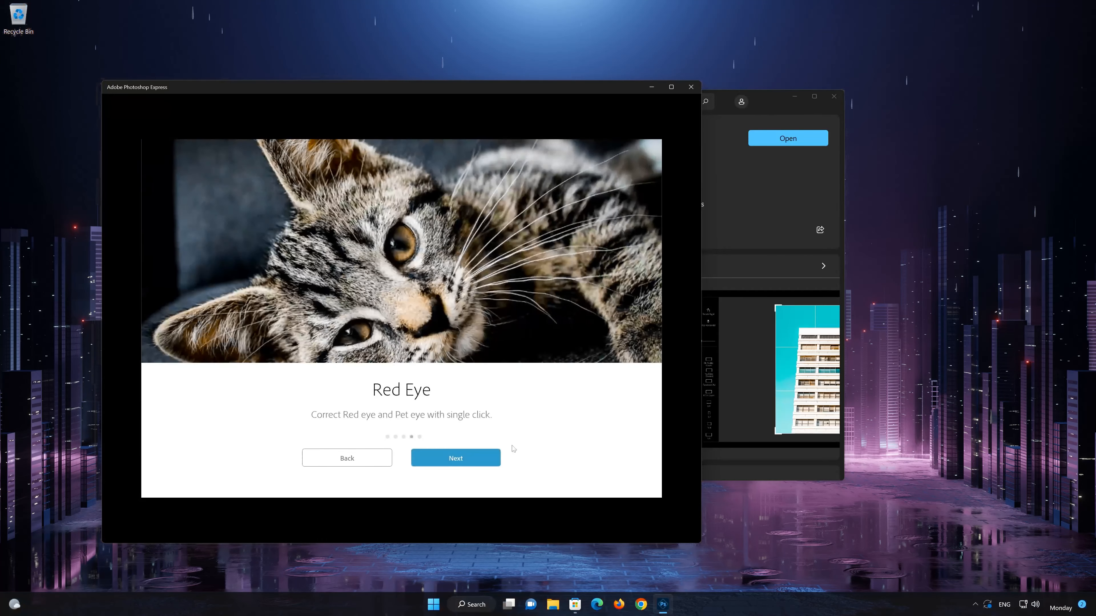
pyautogui.click(455, 457)
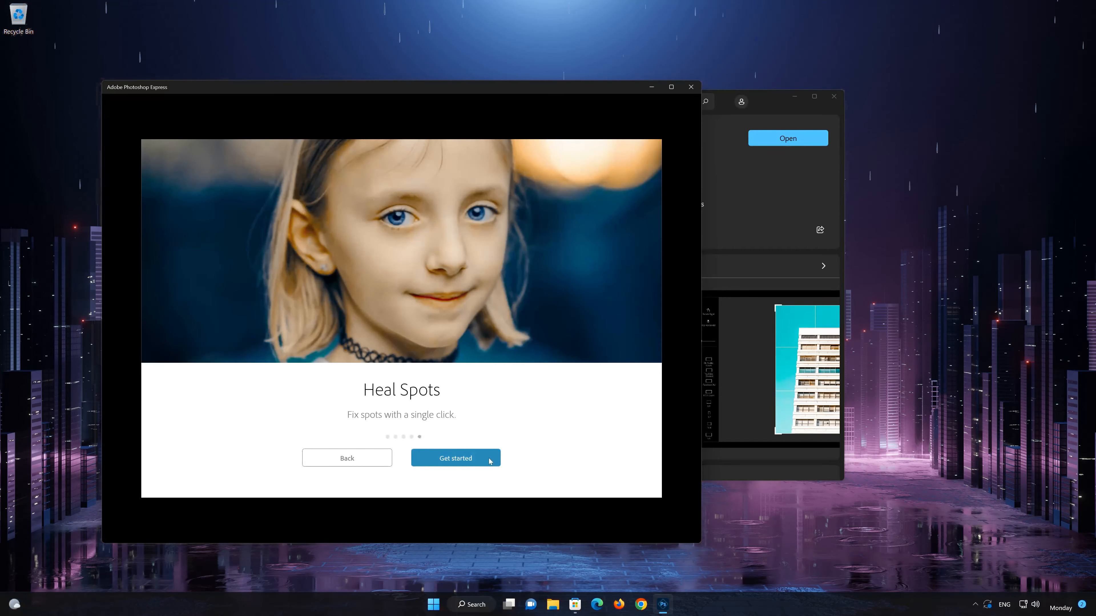
# - Reach the Login screen via Get started, then close Photoshop Express
pyautogui.click(455, 457)
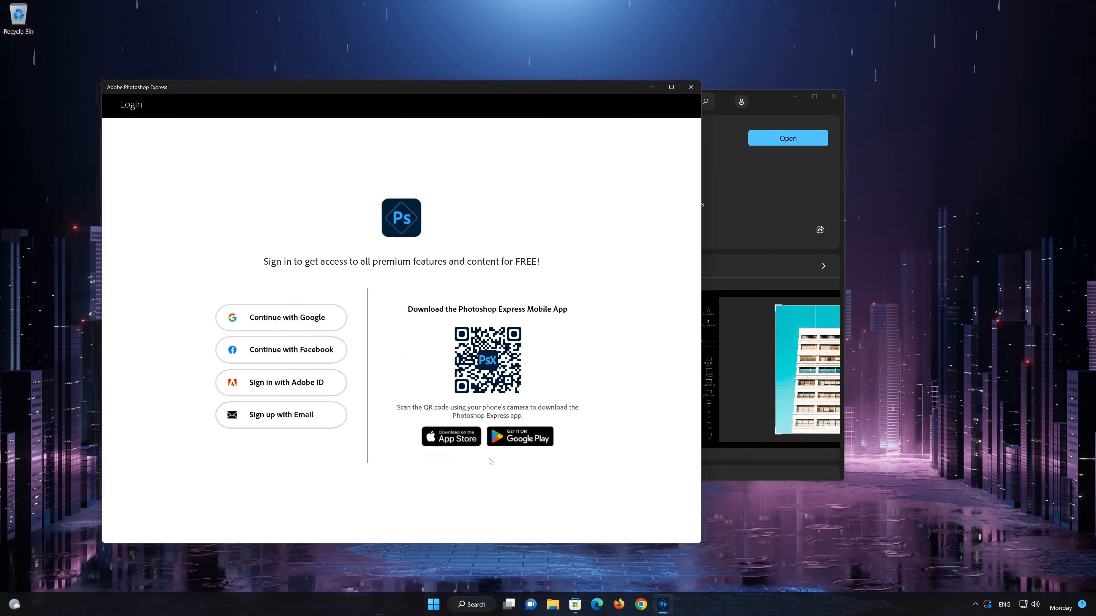
pyautogui.moveTo(280, 350)
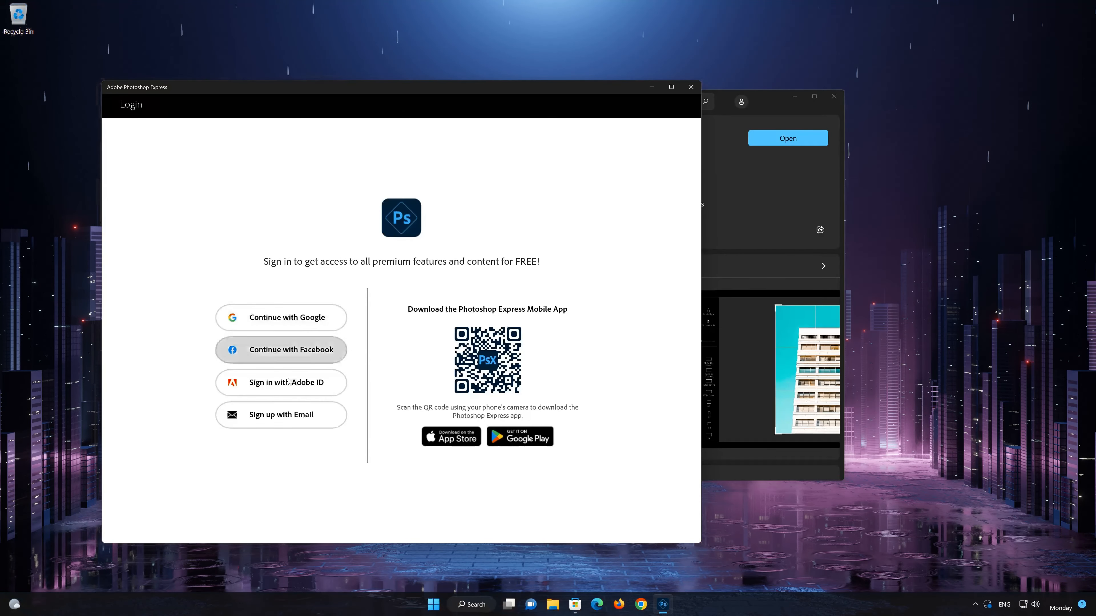
pyautogui.moveTo(361, 410)
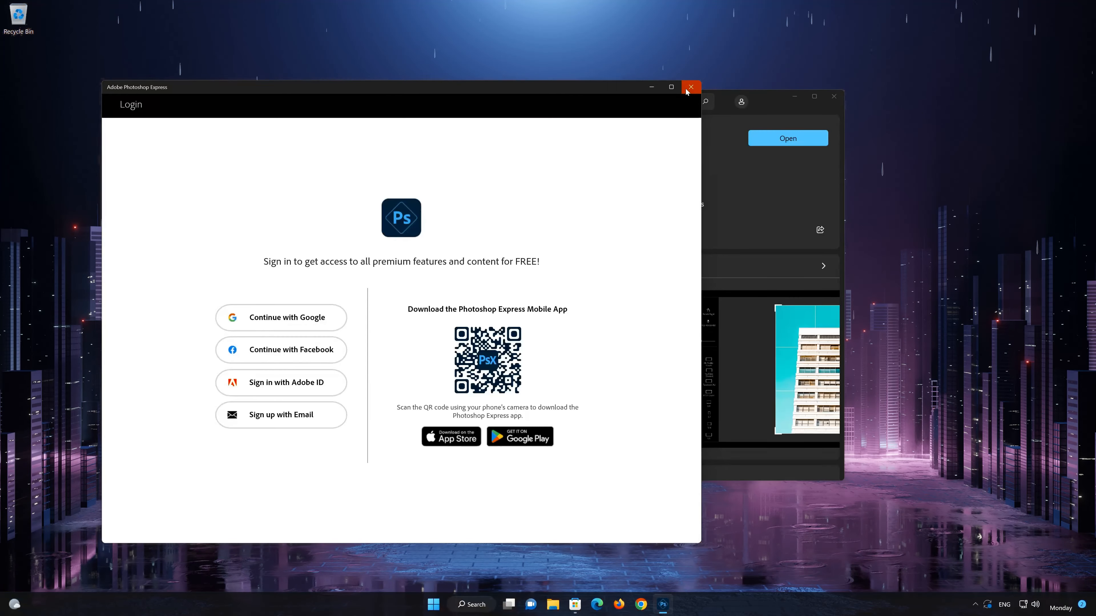
pyautogui.click(690, 87)
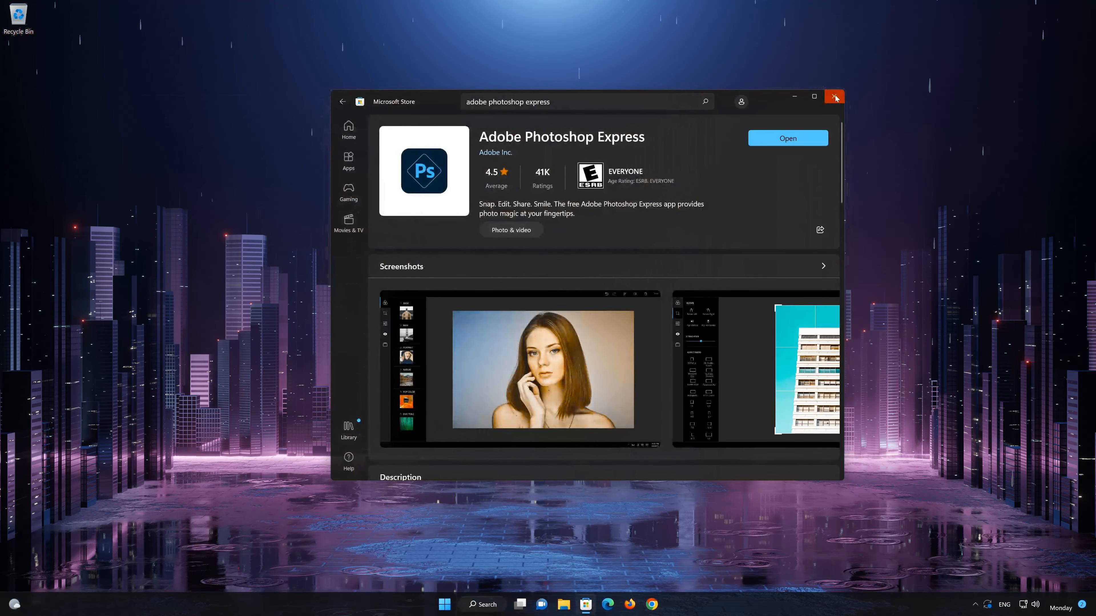